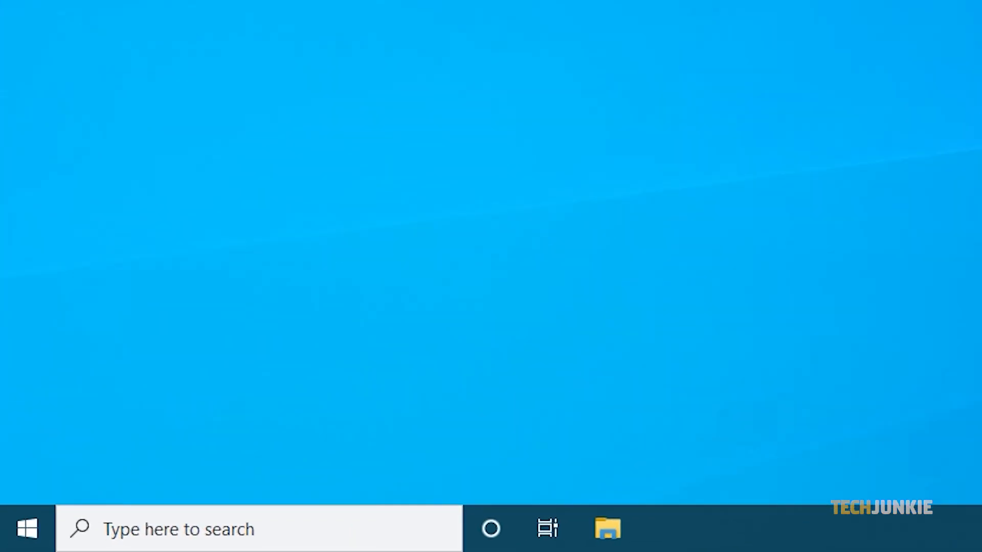
Launch the Settings app from the Start menu and land on its home page.
left_click(26, 528)
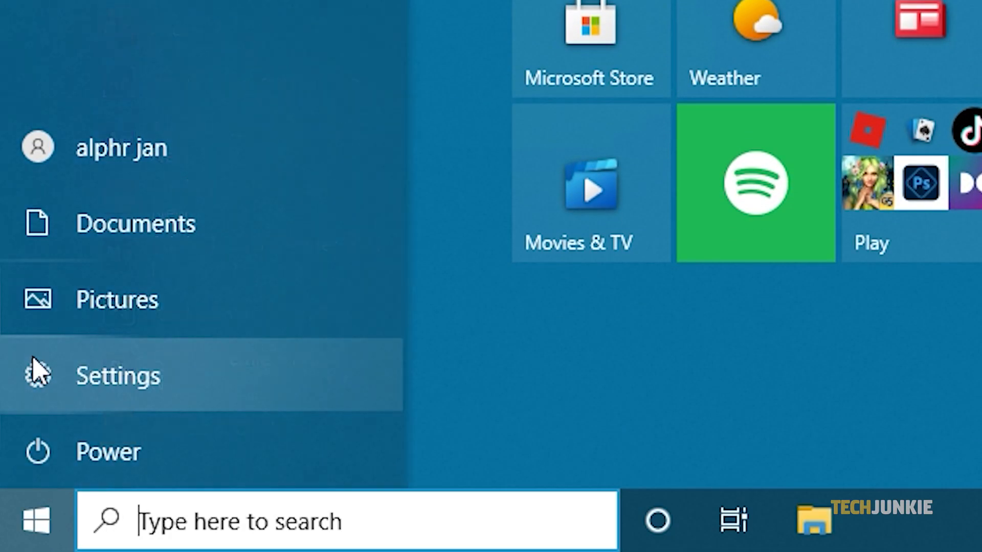
left_click(117, 374)
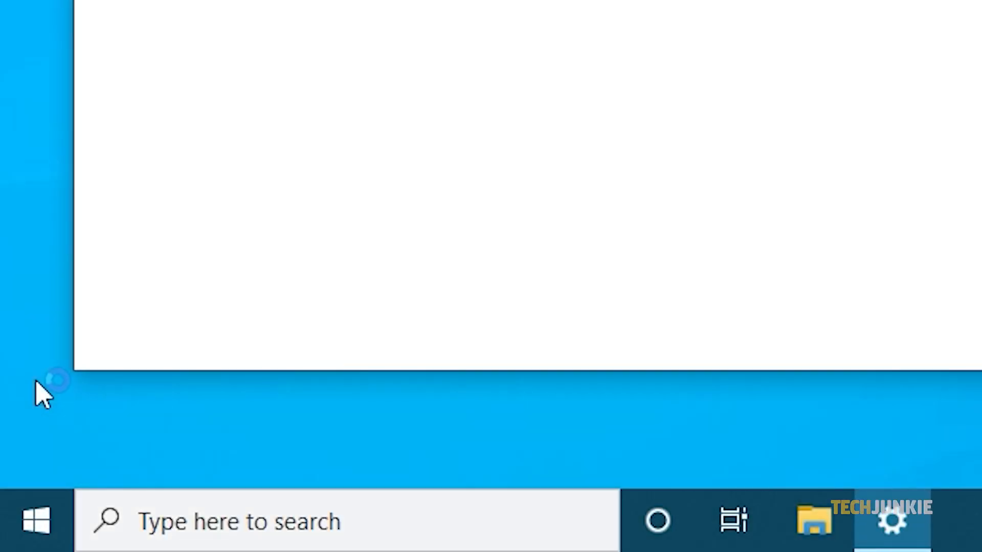
left_click(892, 522)
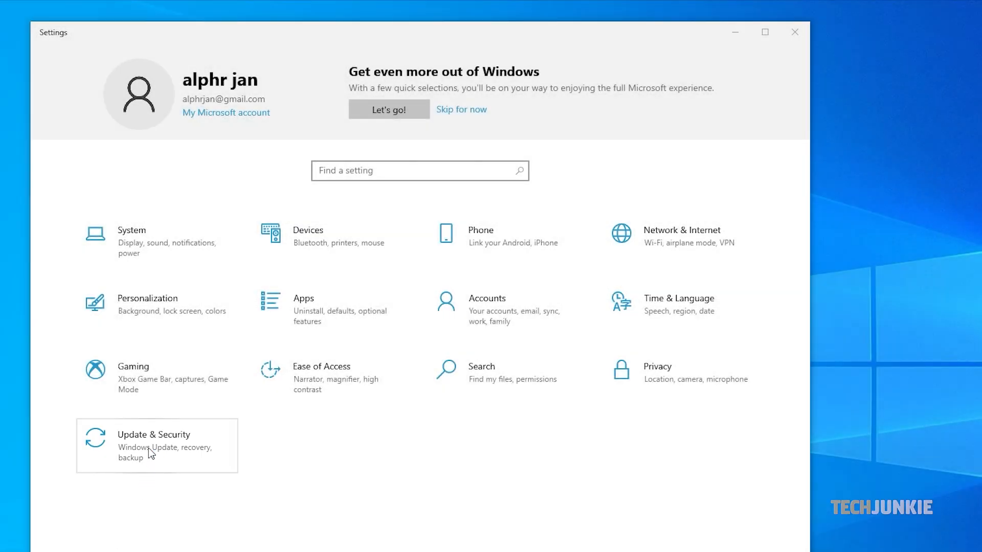
Run the Windows Update troubleshooter from Update & Security > Troubleshoot > Additional troubleshooters.
left_click(154, 445)
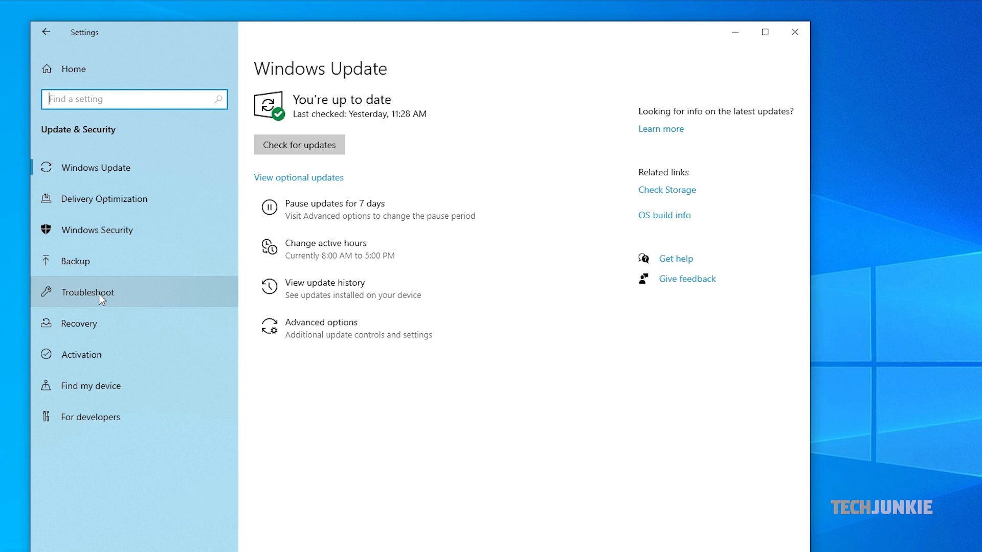
left_click(88, 291)
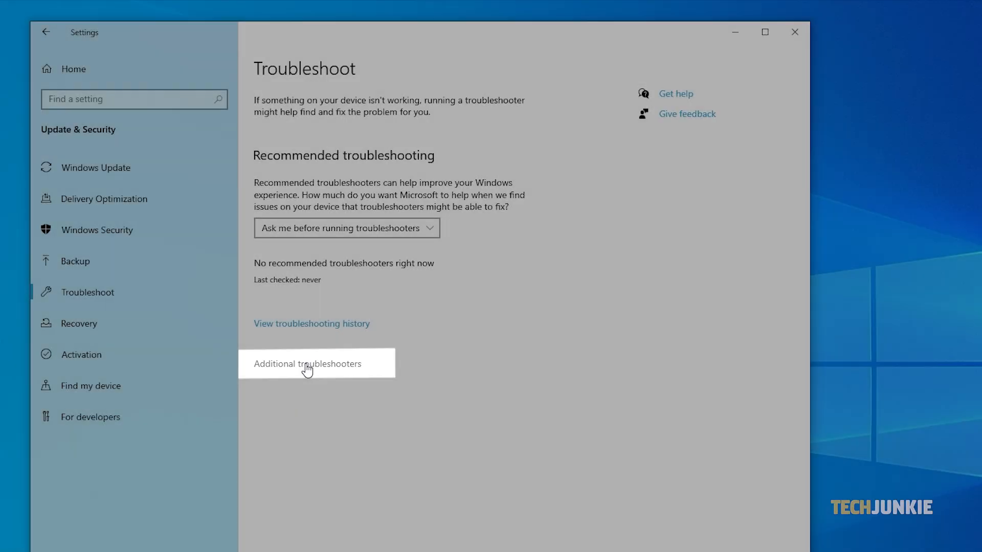
left_click(308, 364)
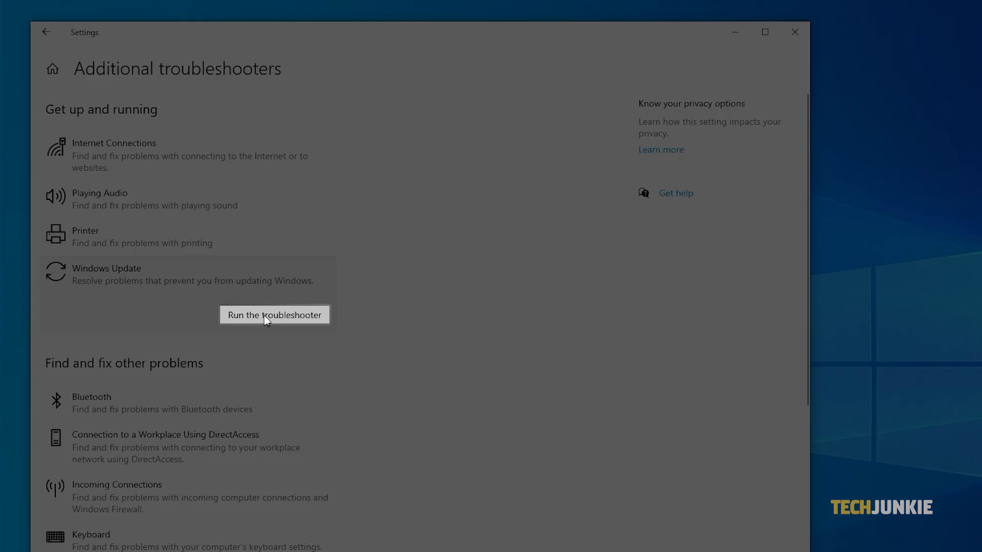
left_click(274, 314)
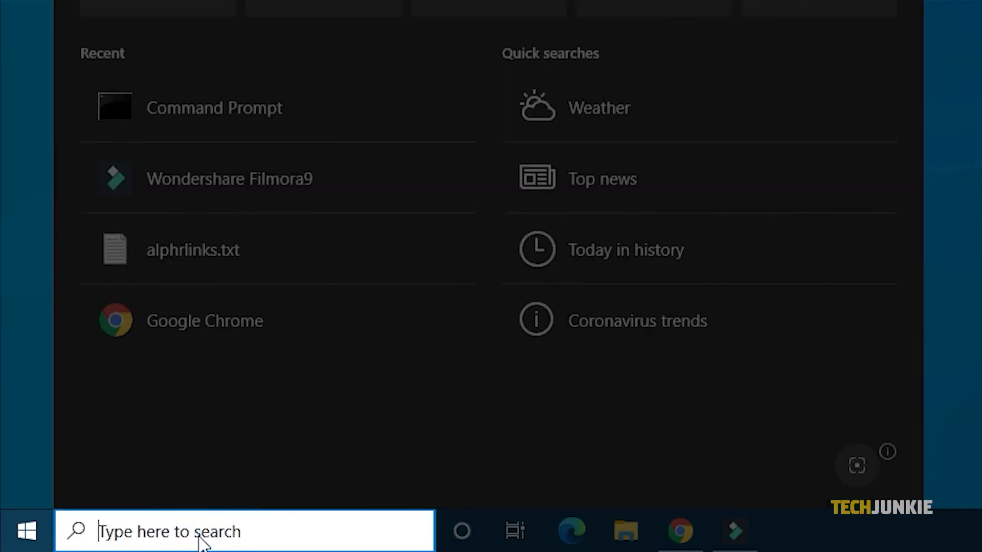
Search for cmd to launch an administrator Command Prompt.
type("cmd")
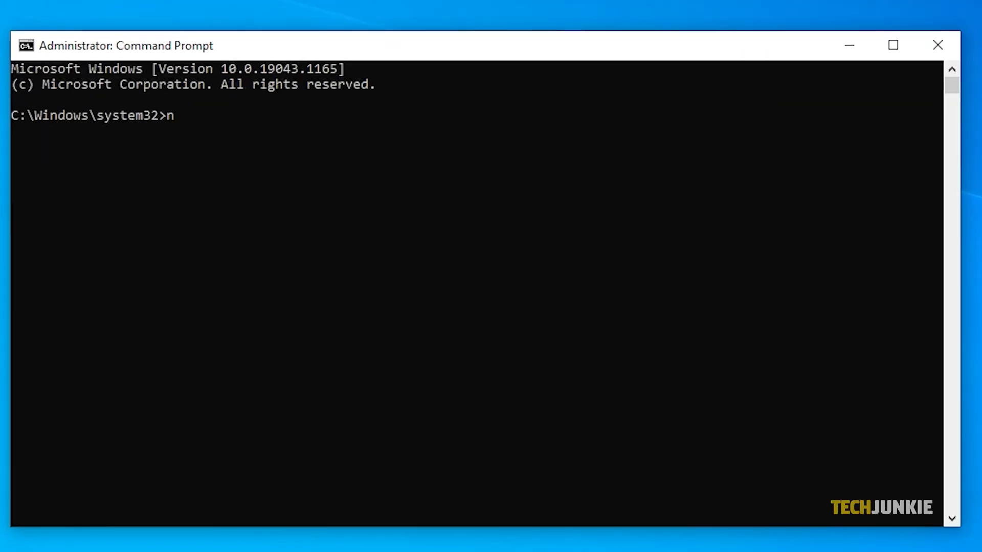
Stop the Windows Update service with net stop wuauserv.
type("et st")
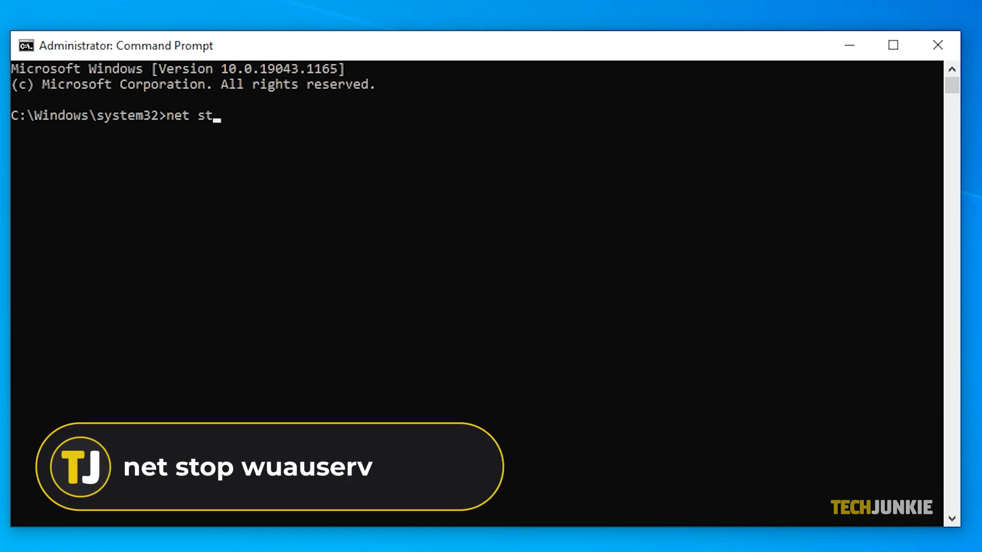
type("op wu")
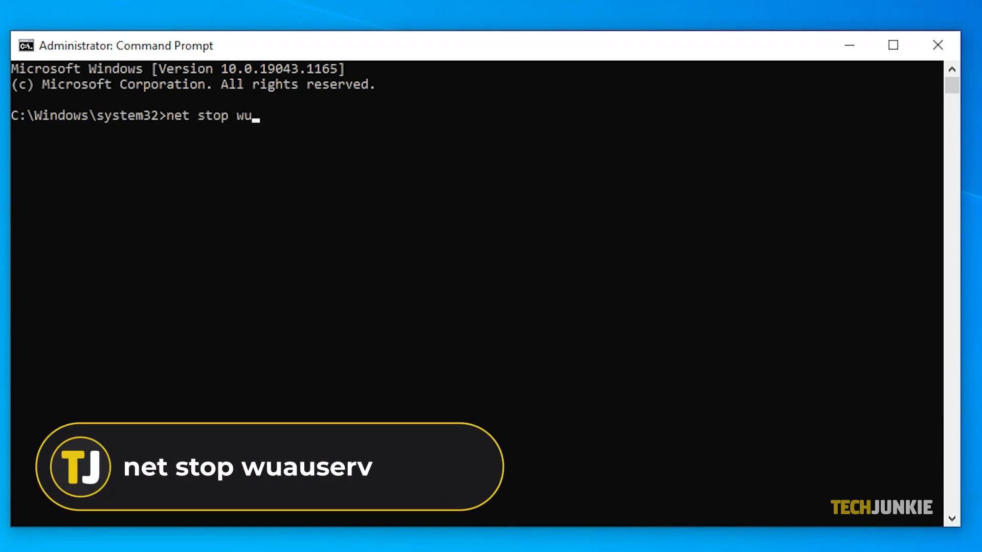
type("auser")
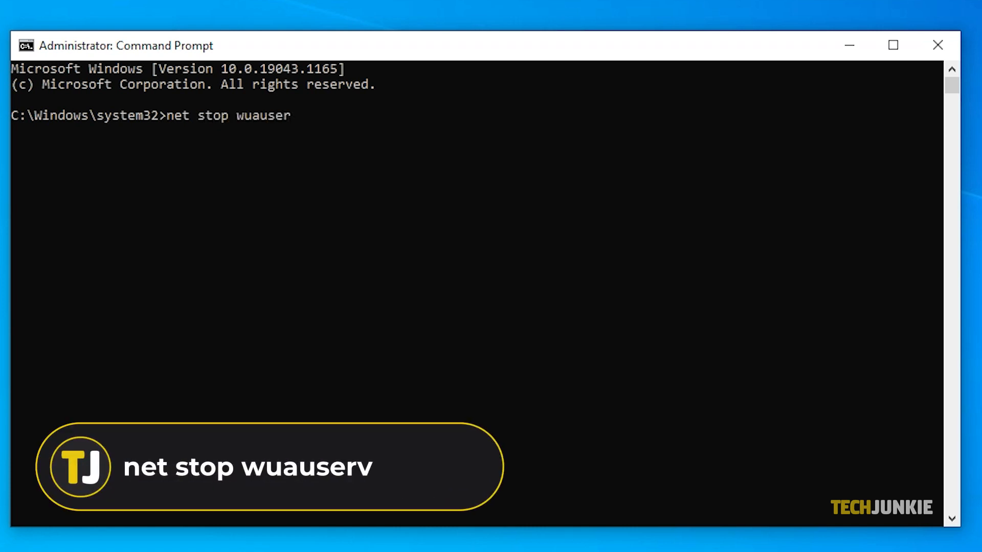
key("Return")
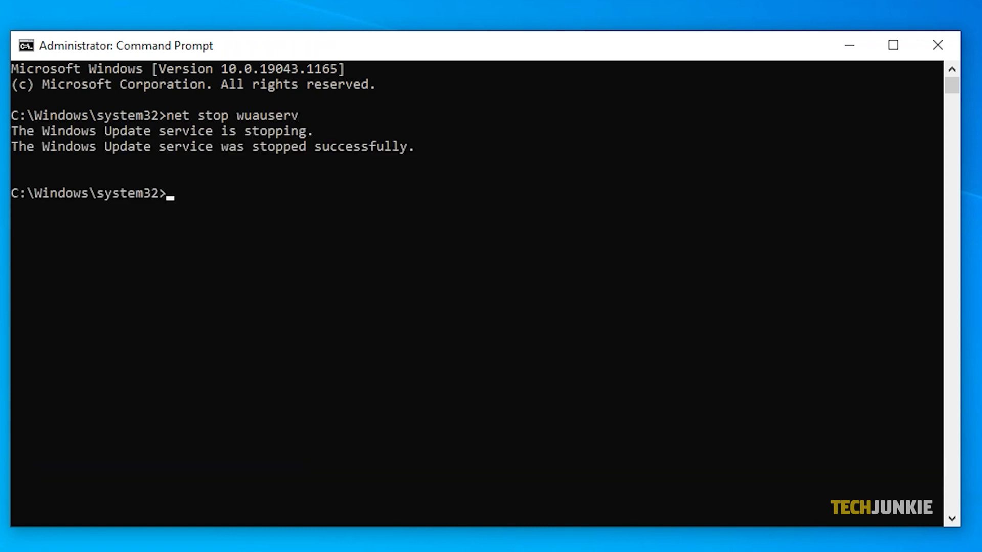
Enter net stop bits to stop the Background Intelligent Transfer service.
type("net")
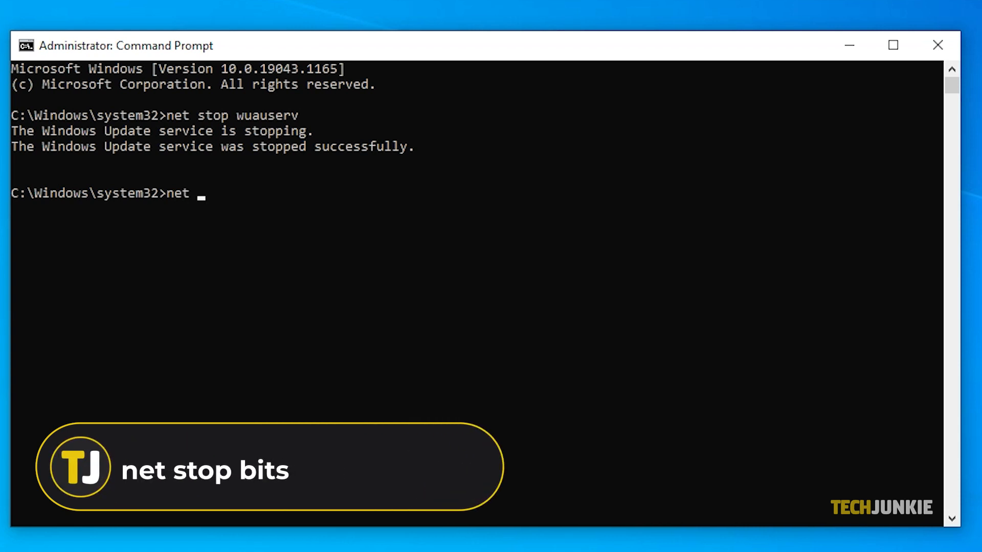
type("stop")
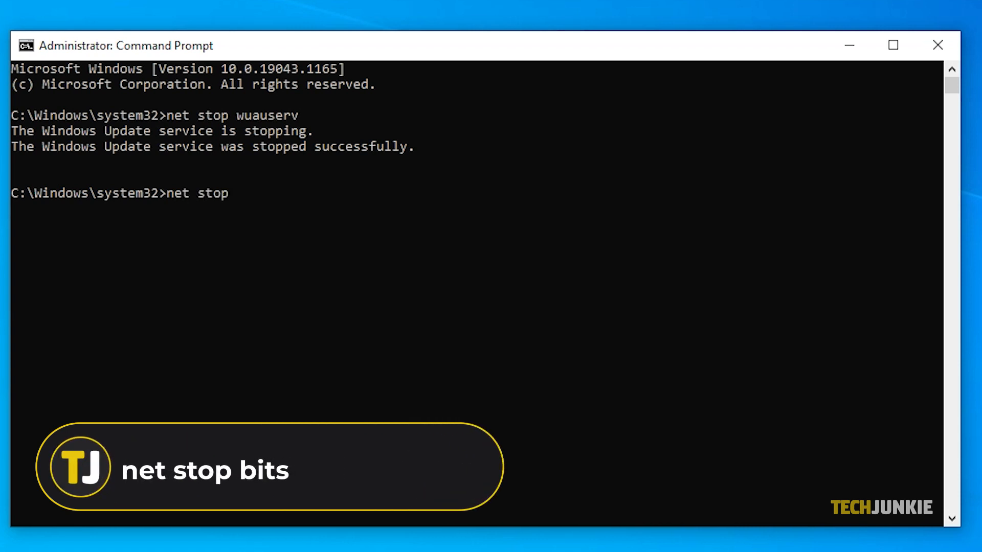
type("bits")
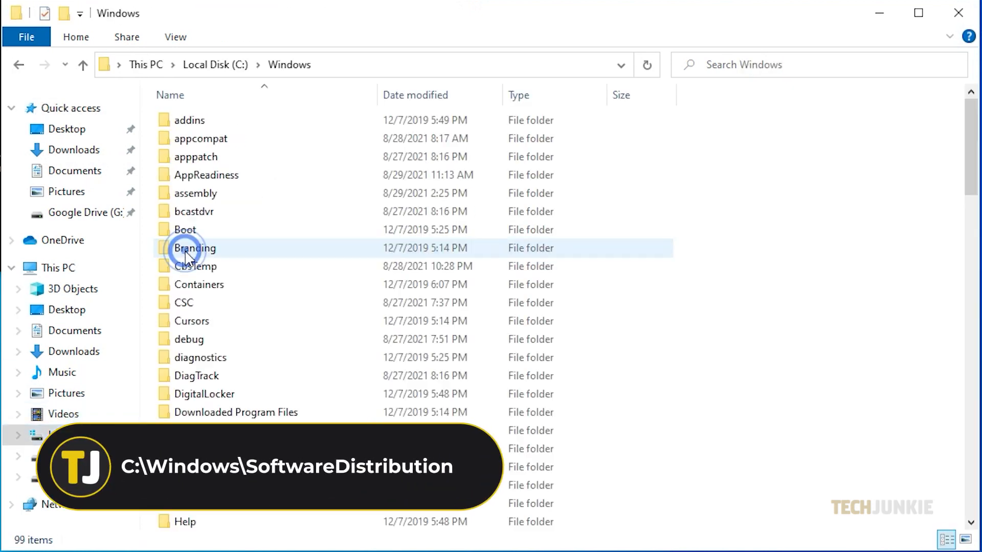
Delete all contents of the C:\Windows\SoftwareDistribution folder.
scroll("down", 3)
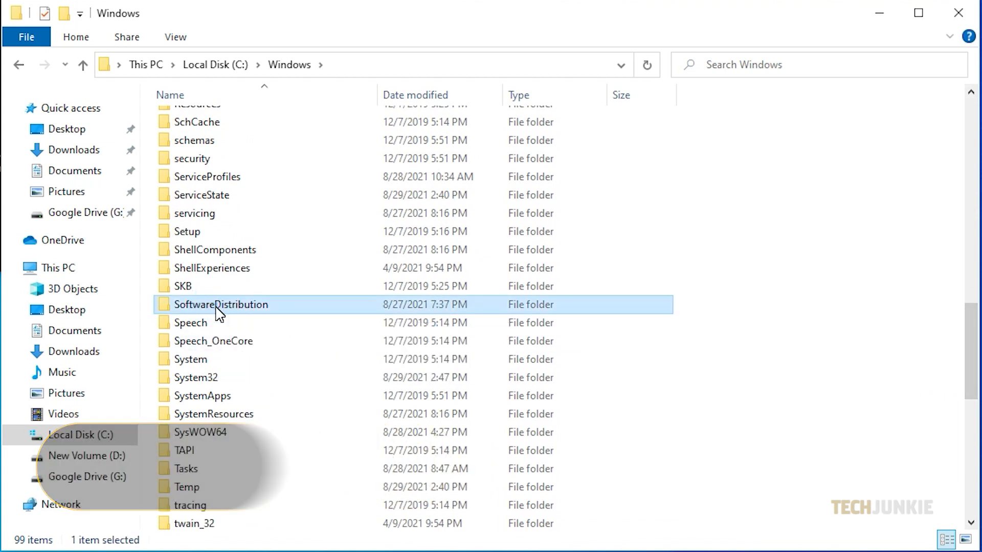
double_click(221, 305)
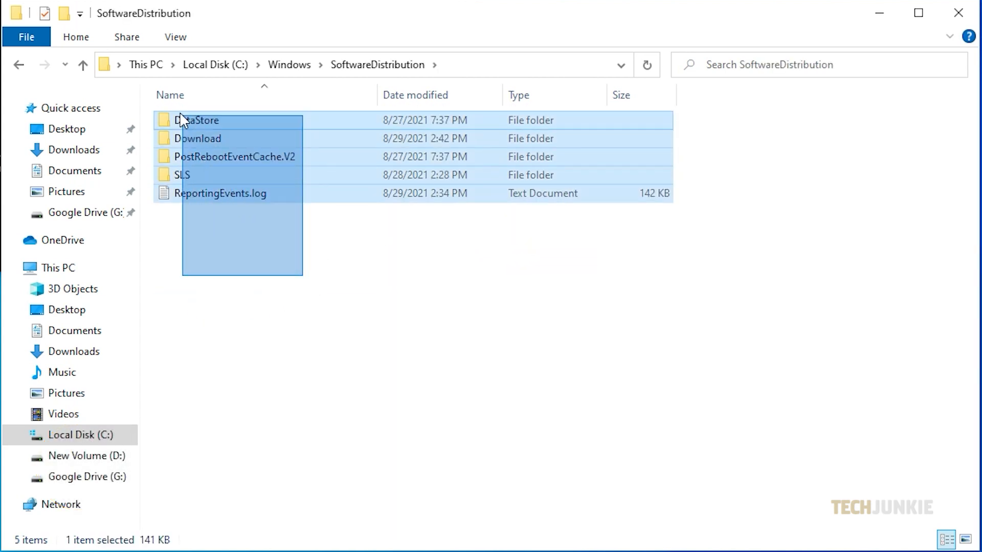
right_click(219, 156)
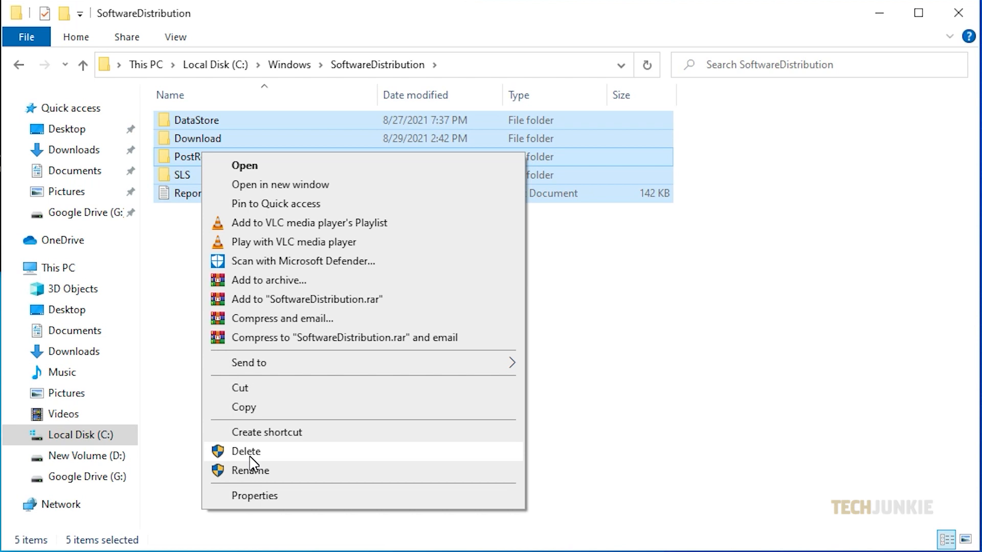
left_click(246, 451)
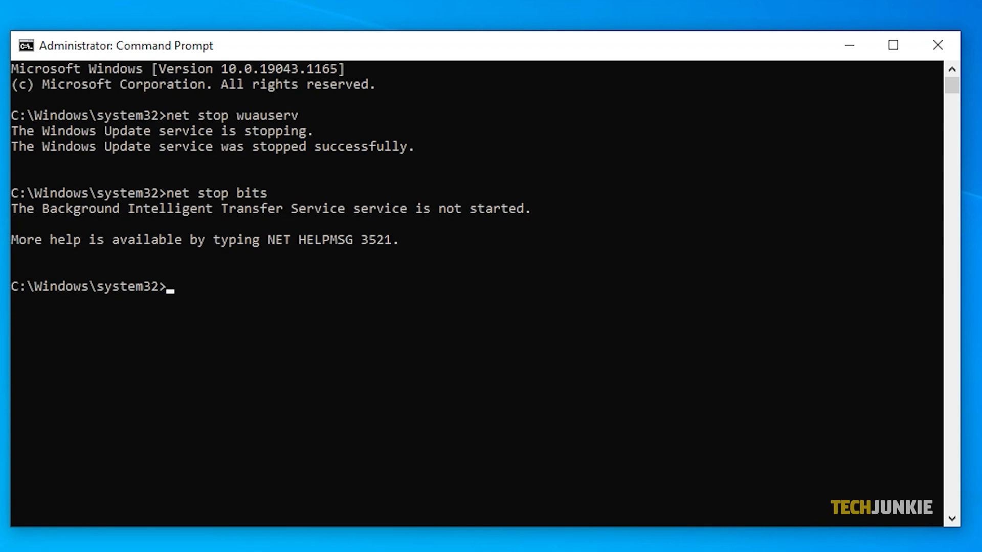
Restart the Windows Update service with net start wuauserv.
type("net sta")
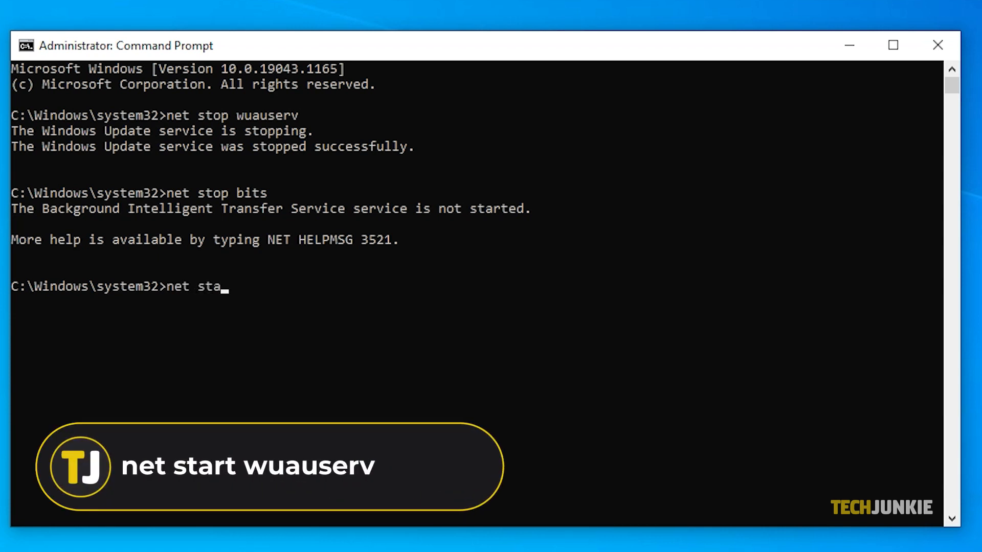
type("rt")
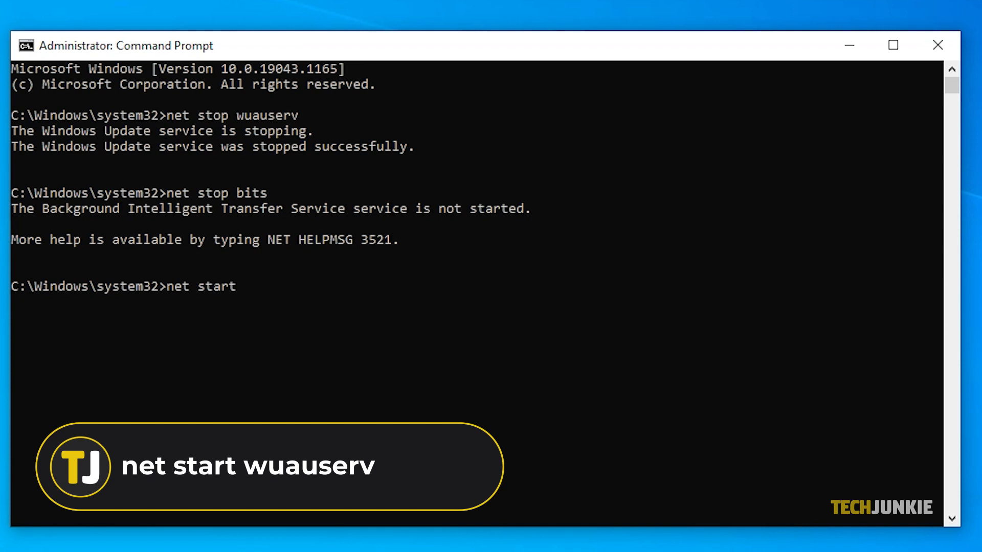
type("wuauserv")
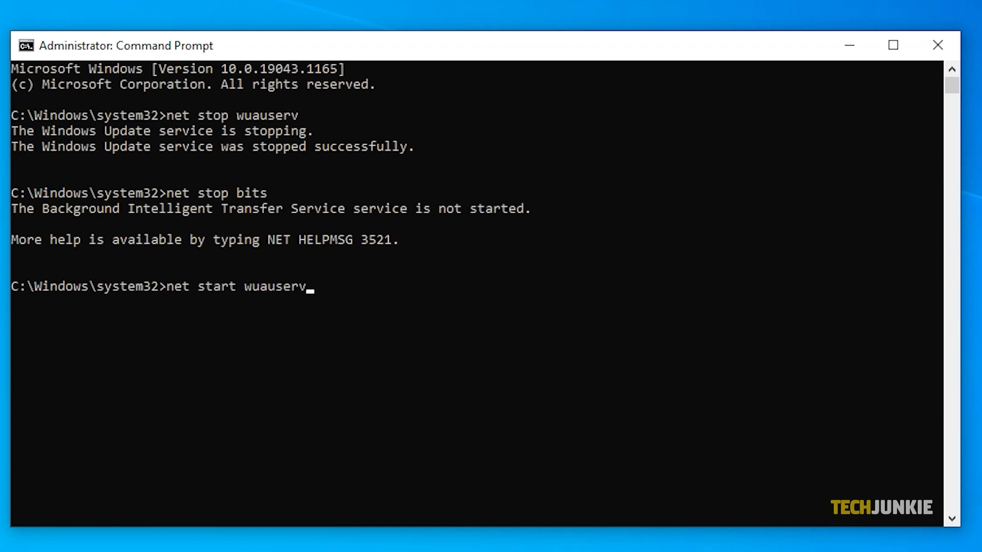
key("Return")
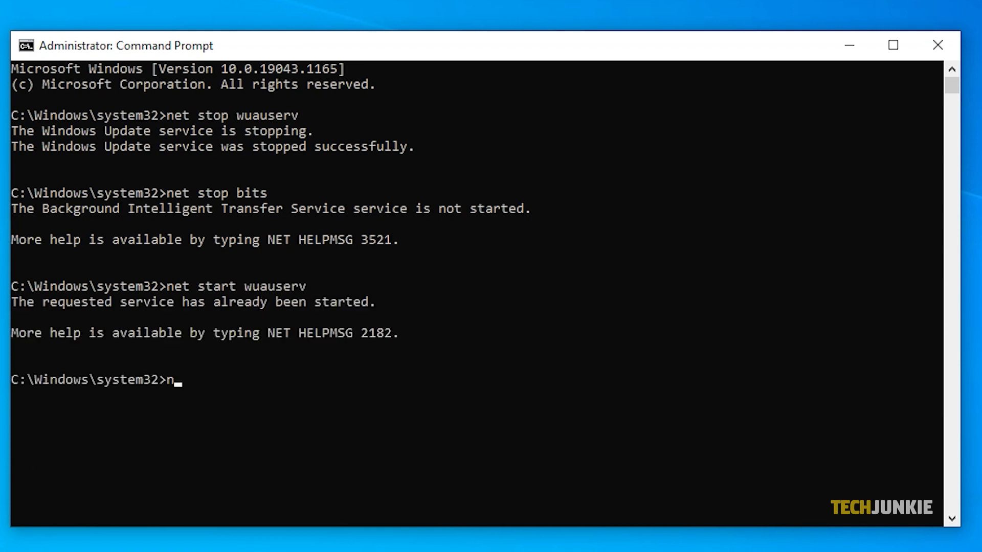
Run the second command to start the BITS service again.
type("et stop")
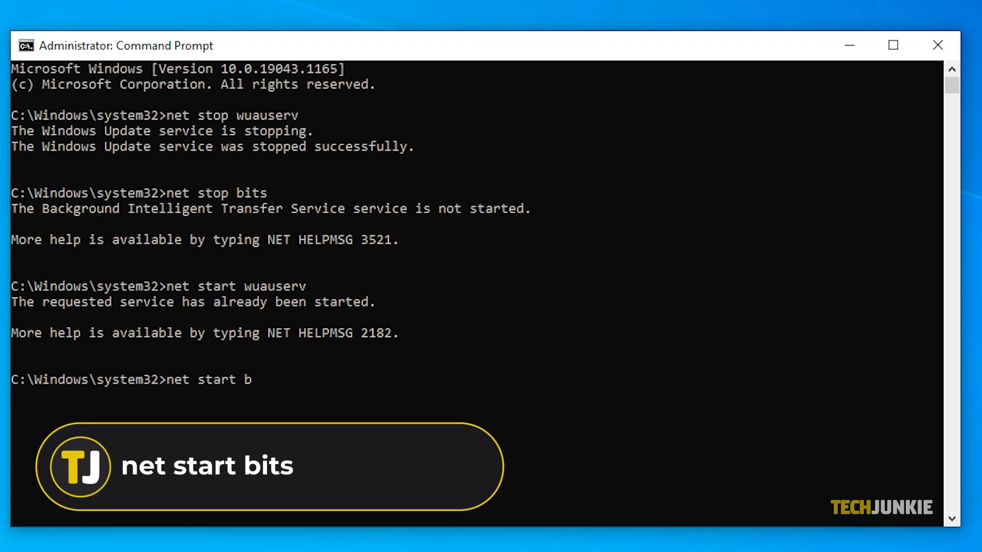
key("Return")
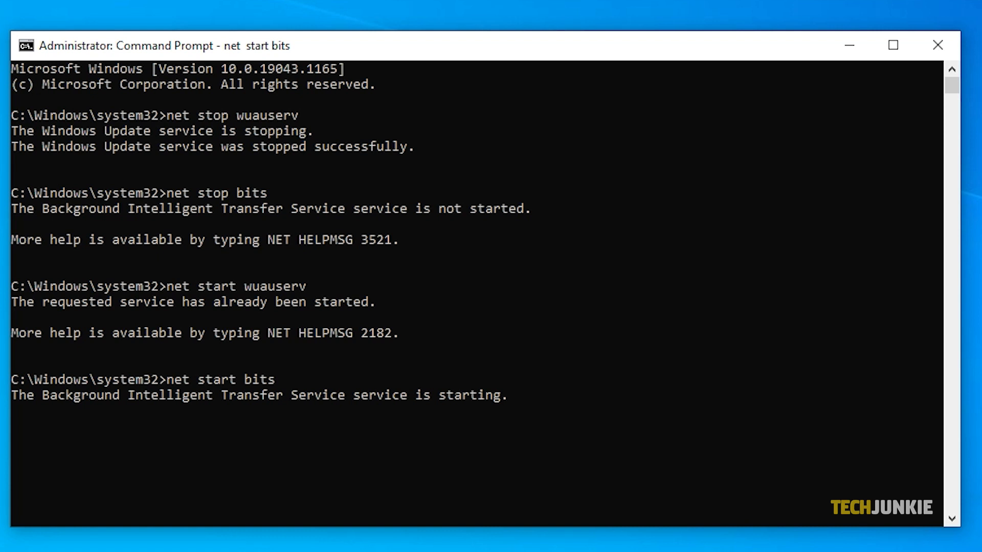